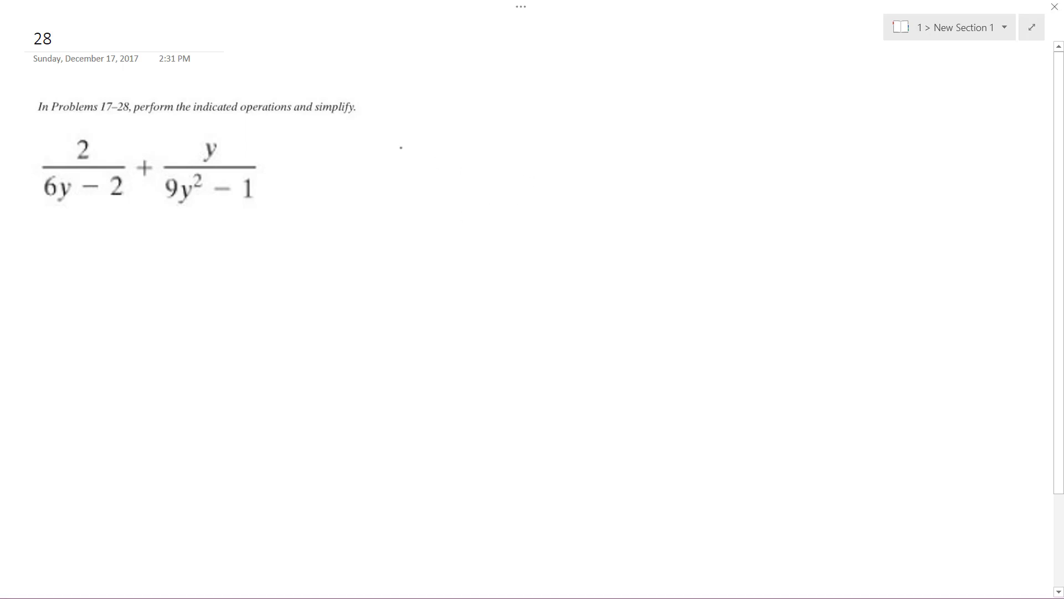
# - Handwrite the denominators as 2(3y−1) and (3y−1)(3y+1), bracketing the shared (3y−1)
pyautogui.moveTo(33, 227); pyautogui.dragTo(49, 252)
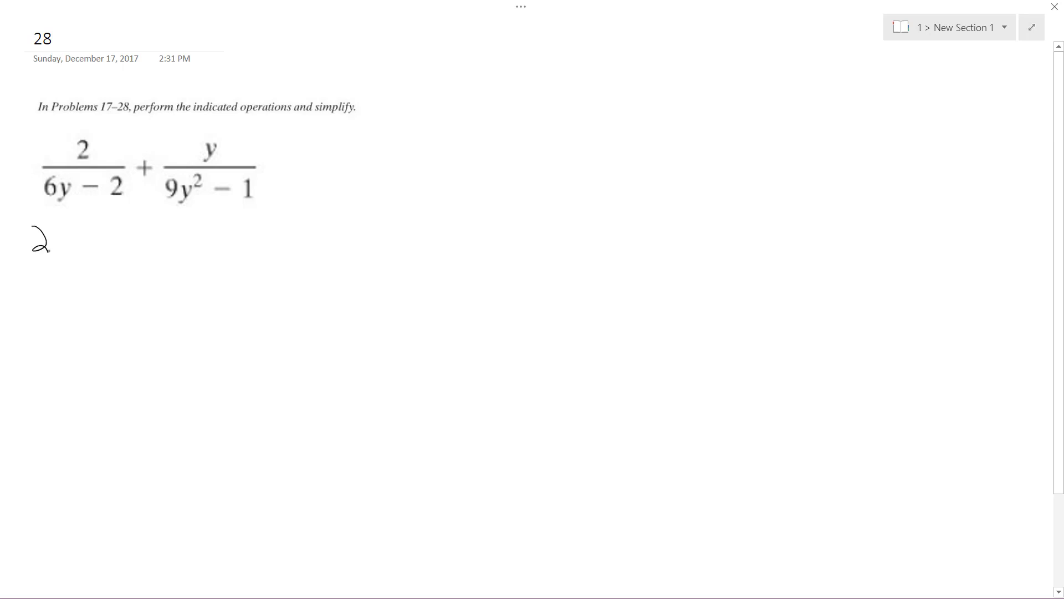
pyautogui.moveTo(54, 244); pyautogui.dragTo(126, 234)
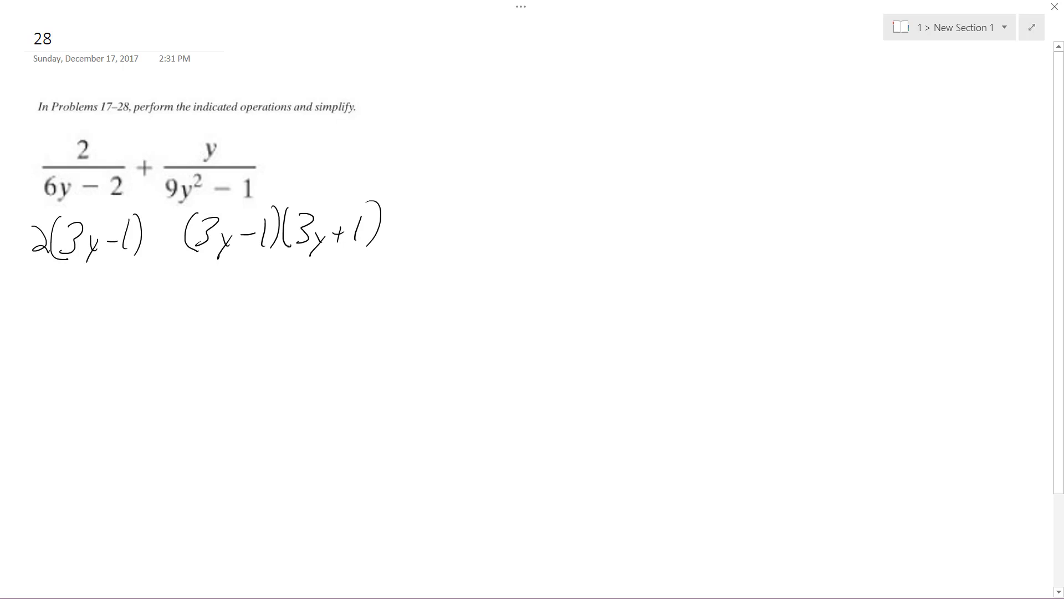
pyautogui.moveTo(179, 244); pyautogui.dragTo(278, 251)
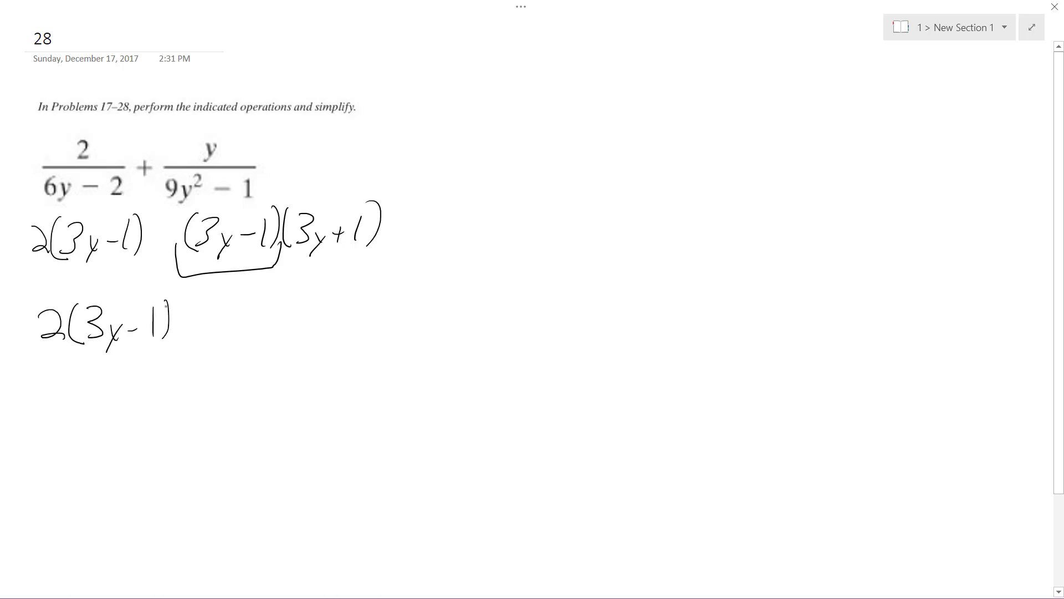
# - Finish the LCD 2(3y−1)(3y+1), mark the numerators 2 and y, and write 2(3y+1)
pyautogui.moveTo(184, 319); pyautogui.dragTo(247, 319)
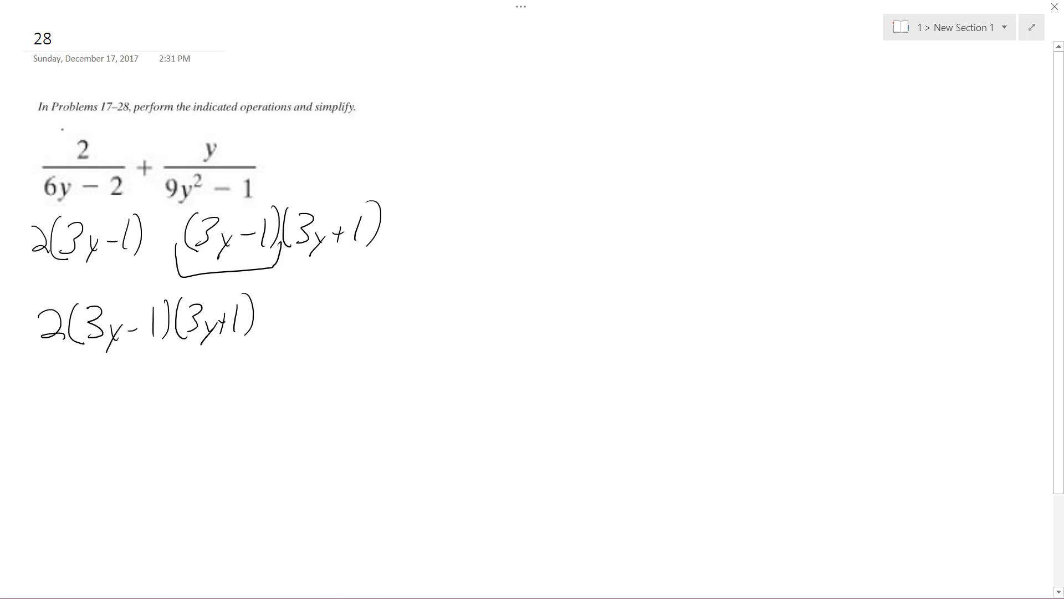
pyautogui.moveTo(61, 156); pyautogui.dragTo(95, 129)
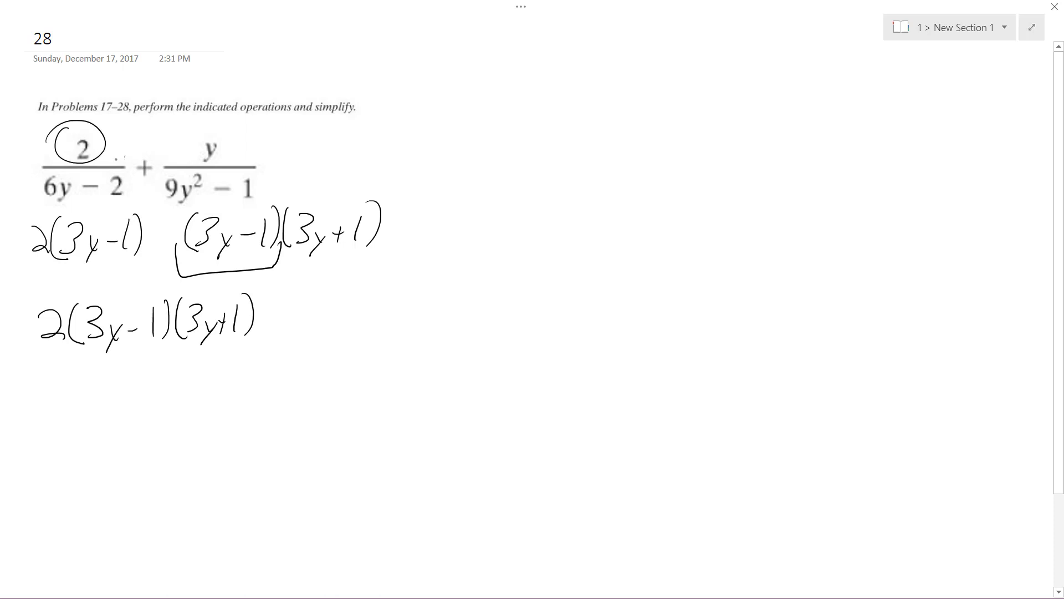
pyautogui.moveTo(199, 129); pyautogui.dragTo(196, 170)
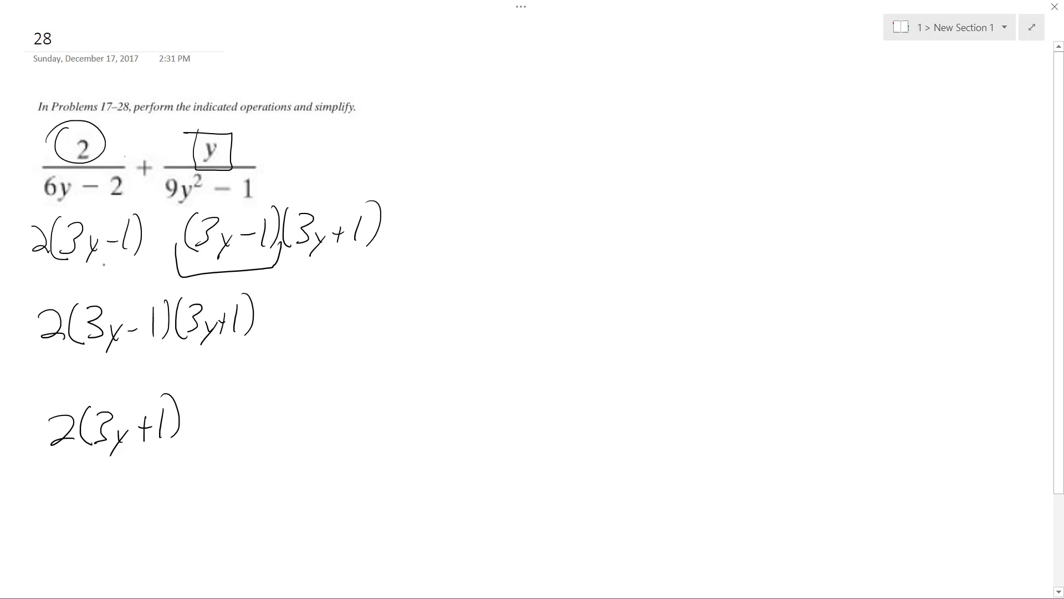
# - Write + 2(y), then expand the fraction to (6y+2+2y) over 2(9y²−1)
pyautogui.moveTo(210, 418); pyautogui.dragTo(224, 432)
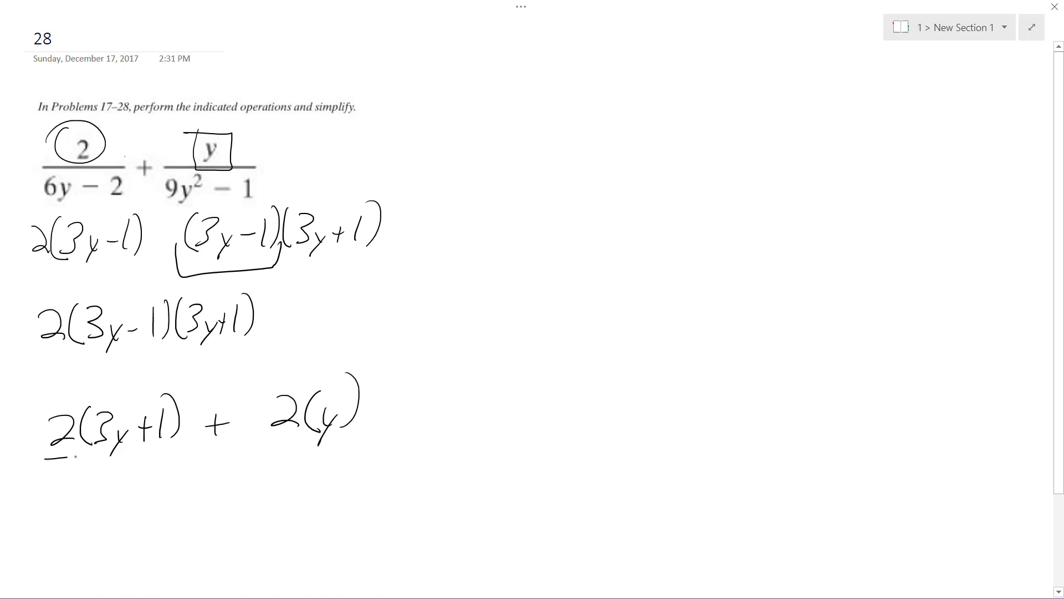
pyautogui.moveTo(44, 454); pyautogui.dragTo(390, 438)
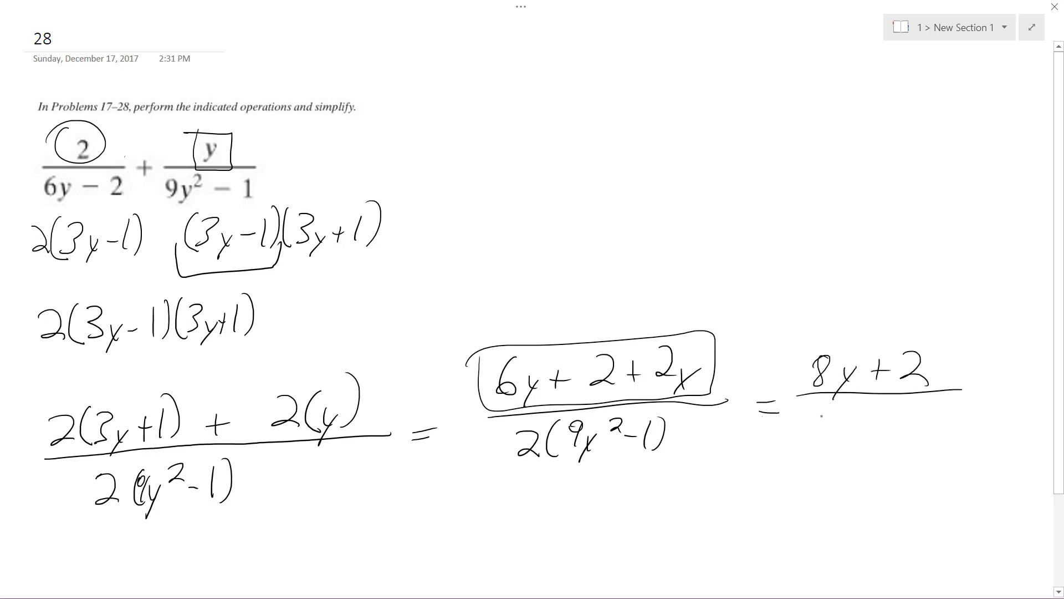
# - Cancel the 2s in (8y+2)/2(9y²−1) and box the answer (4y+1)/(9y²−1)
pyautogui.write('2(9,')
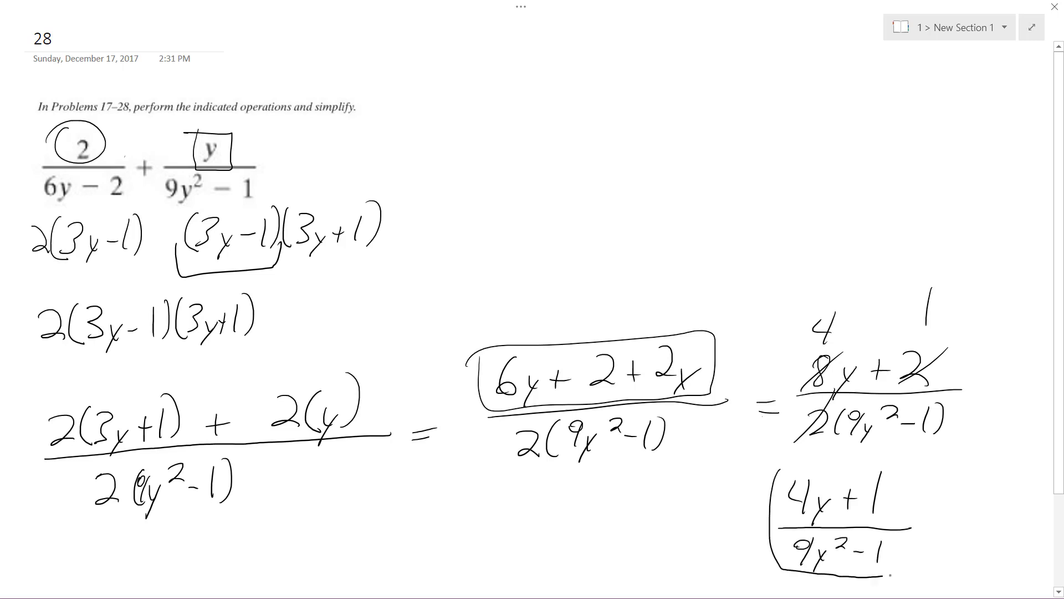
pyautogui.moveTo(774, 475); pyautogui.dragTo(910, 571)
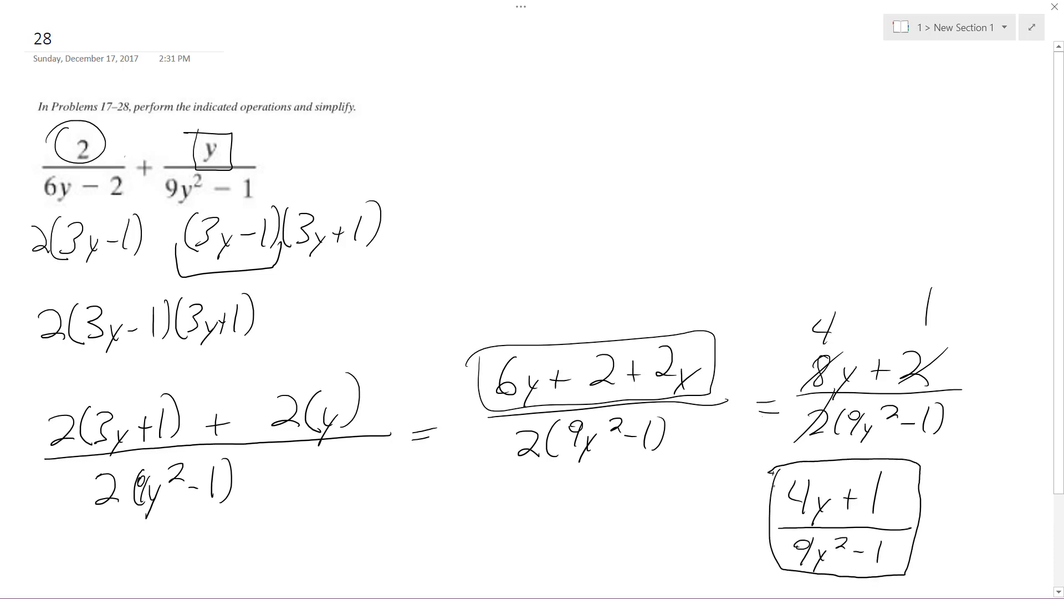